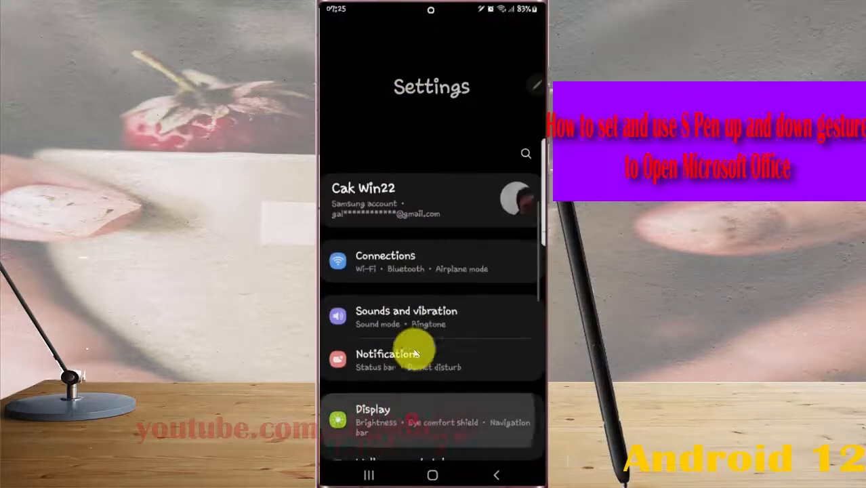
- Reach the S Pen Air actions page and select the up-and-down Anywhere gesture to configure
scroll("down", 3)
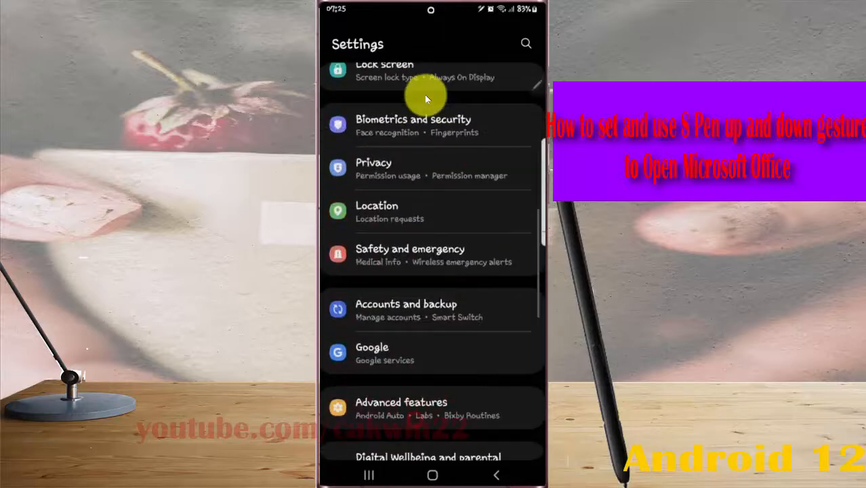
scroll("down", 3)
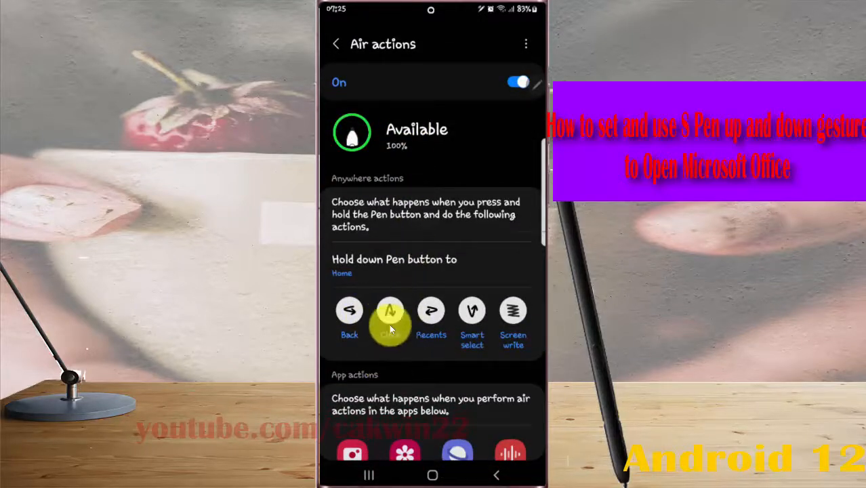
left_click(390, 311)
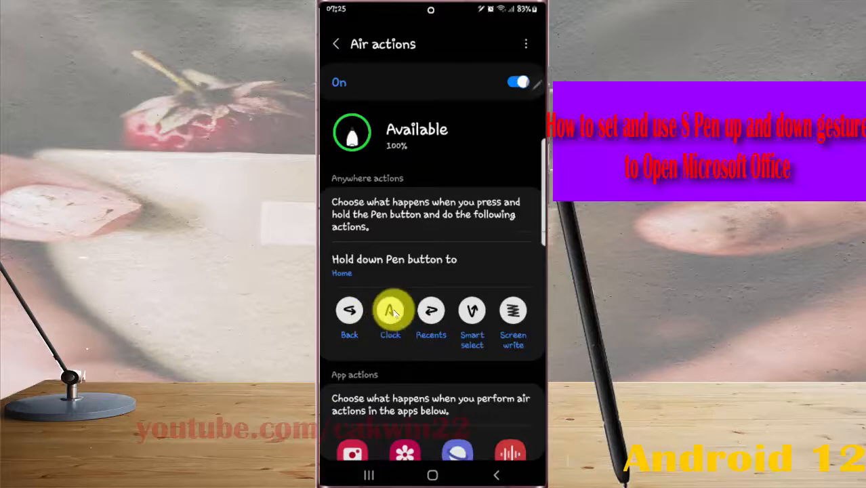
left_click(391, 310)
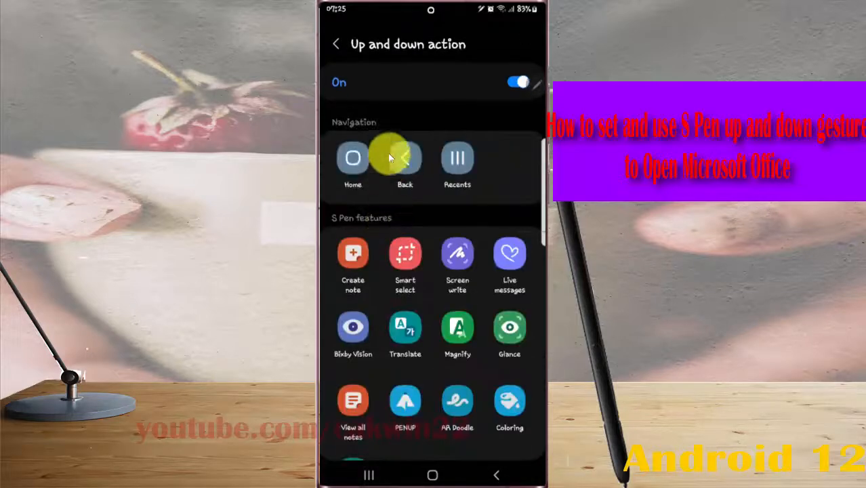
- Assign the up-and-down gesture to Office from the Suggested apps list
scroll("down", 3)
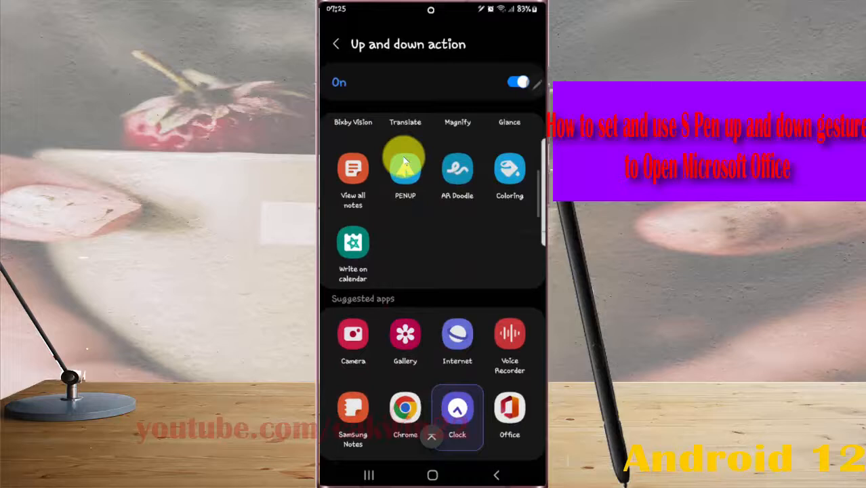
scroll("down", 3)
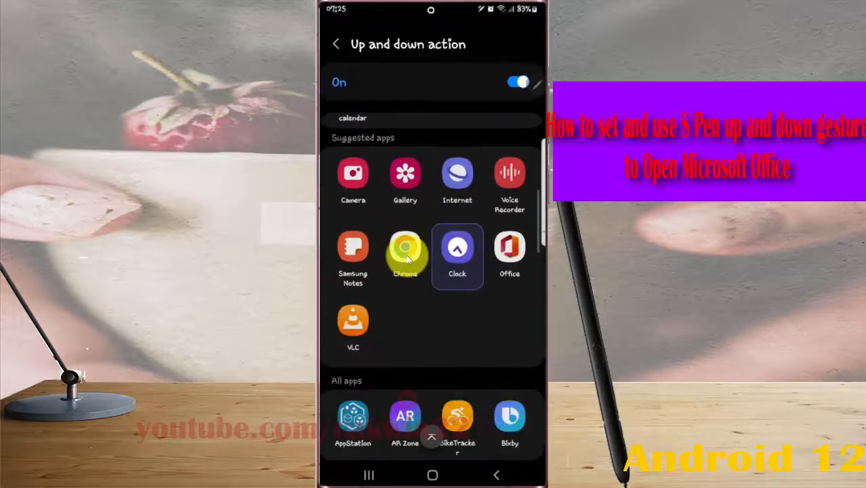
scroll("down", 3)
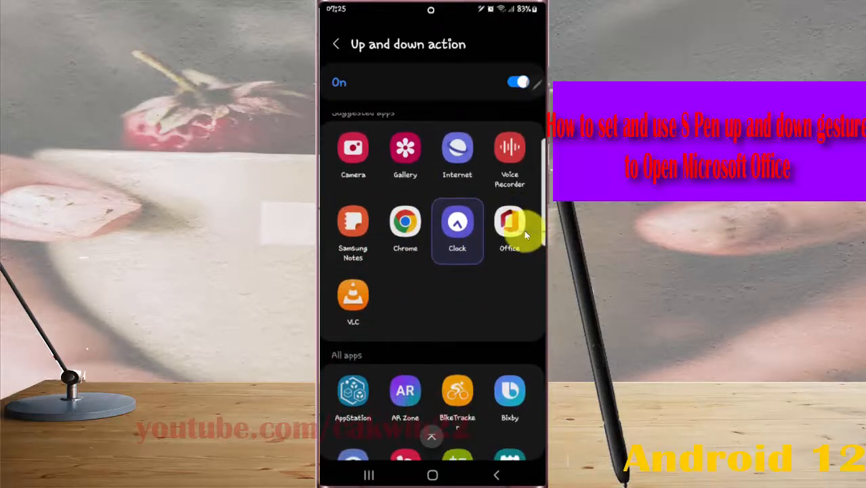
left_click(337, 43)
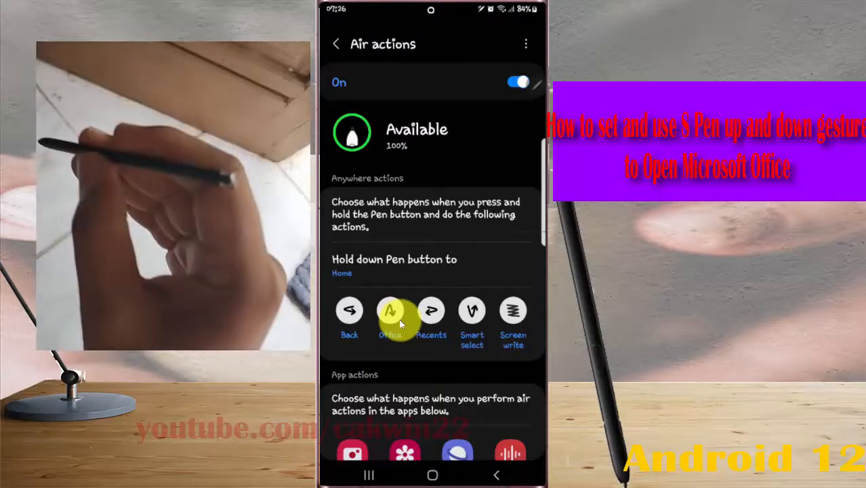
- Confirm Air actions lists Office for the up-and-down gesture, then trigger it with the S Pen
left_click(390, 315)
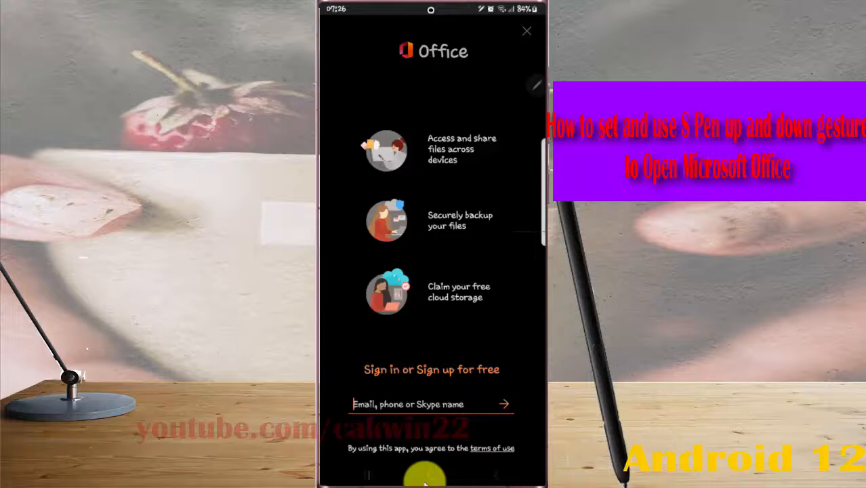
- Leave the Office sign-in screen and return to the phone's home screen
left_click(526, 31)
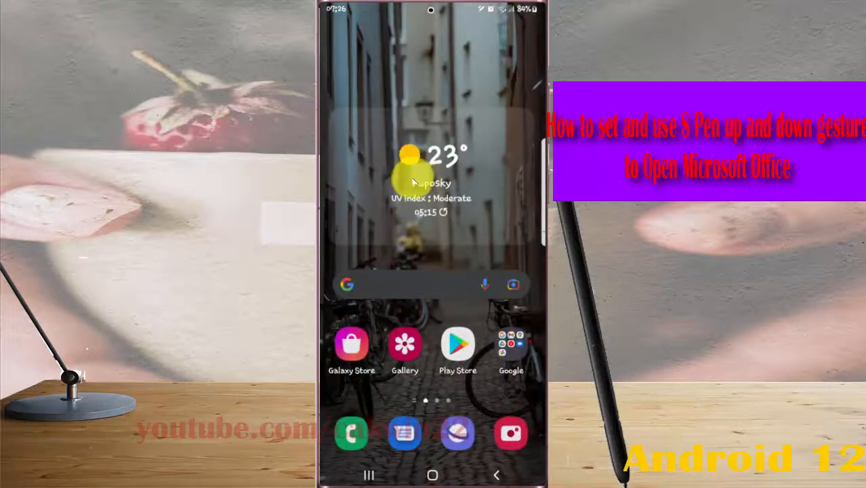